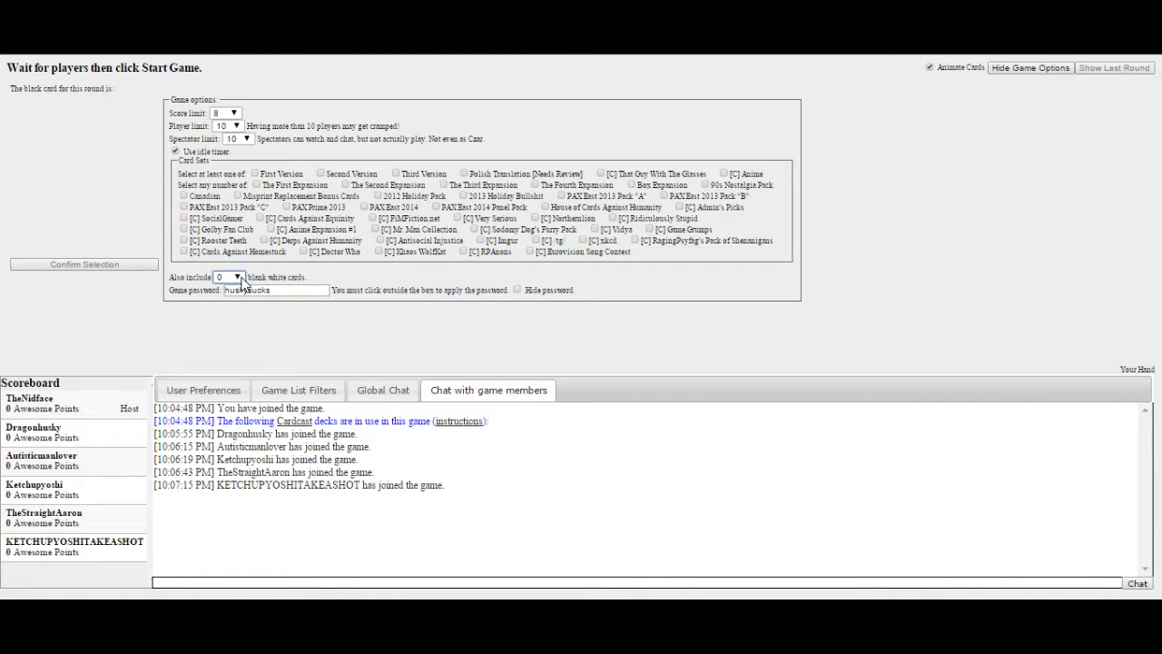
Set the blank white card count to 30 in the game options
left_click(237, 277)
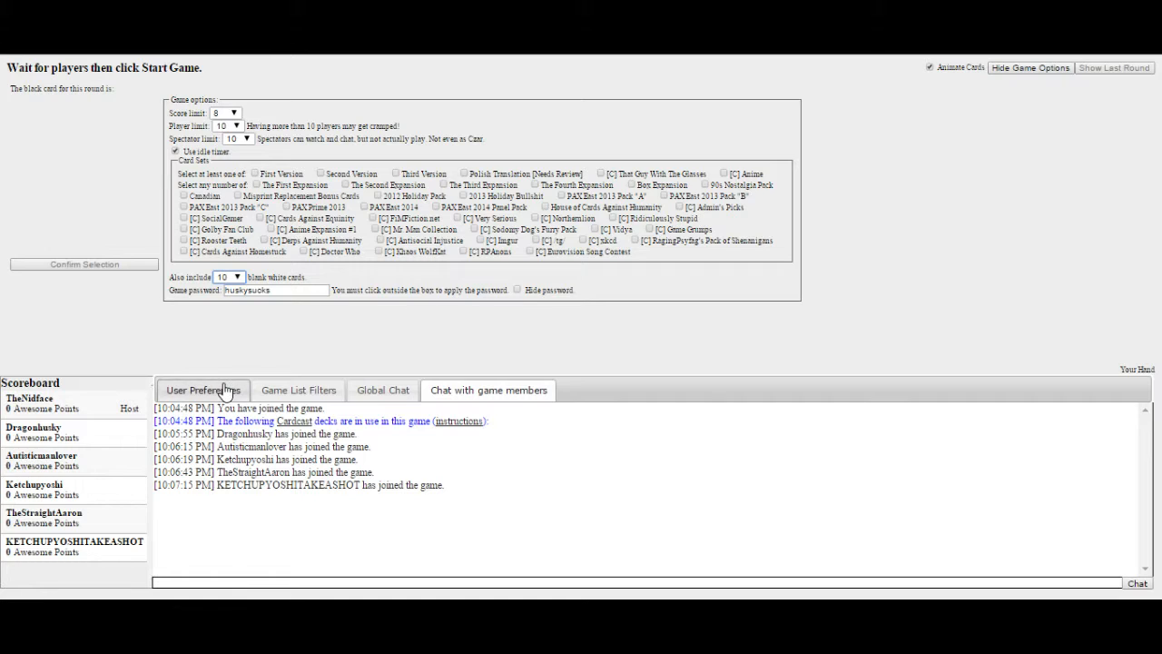
left_click(277, 290)
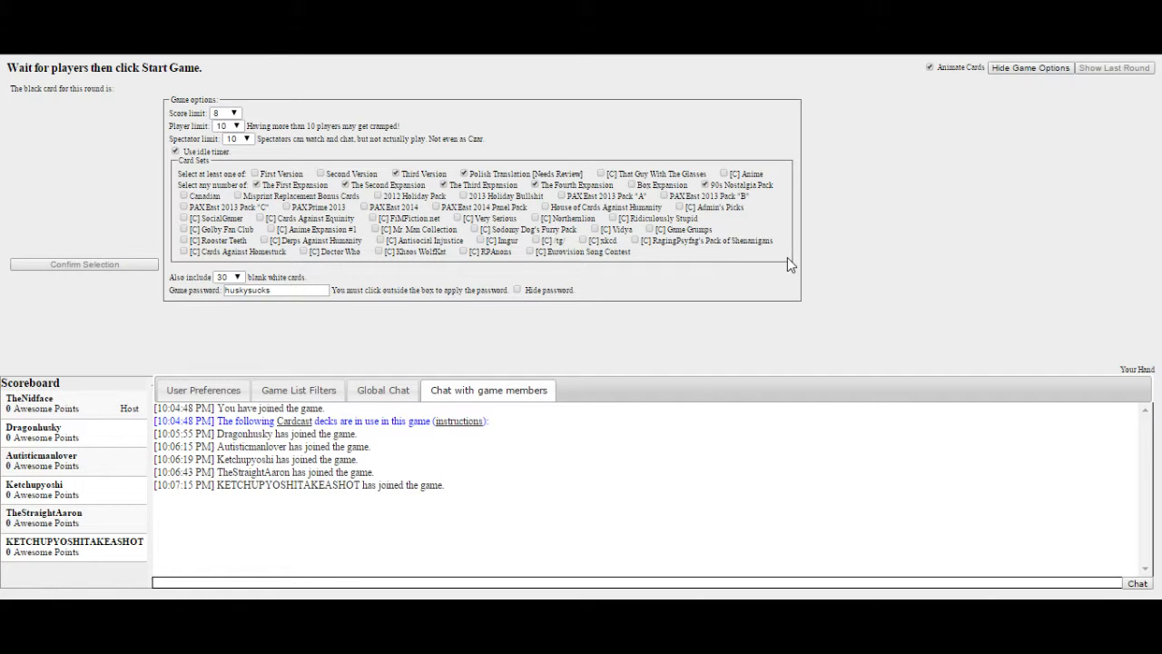
mouse_move(586, 314)
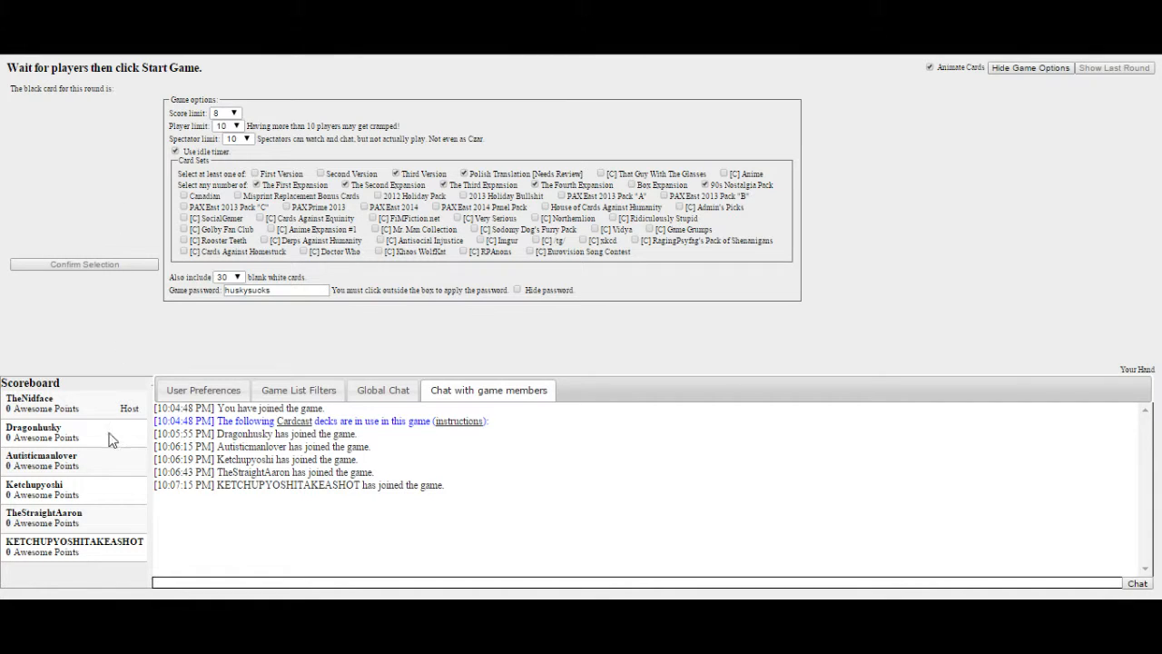
mouse_move(94, 557)
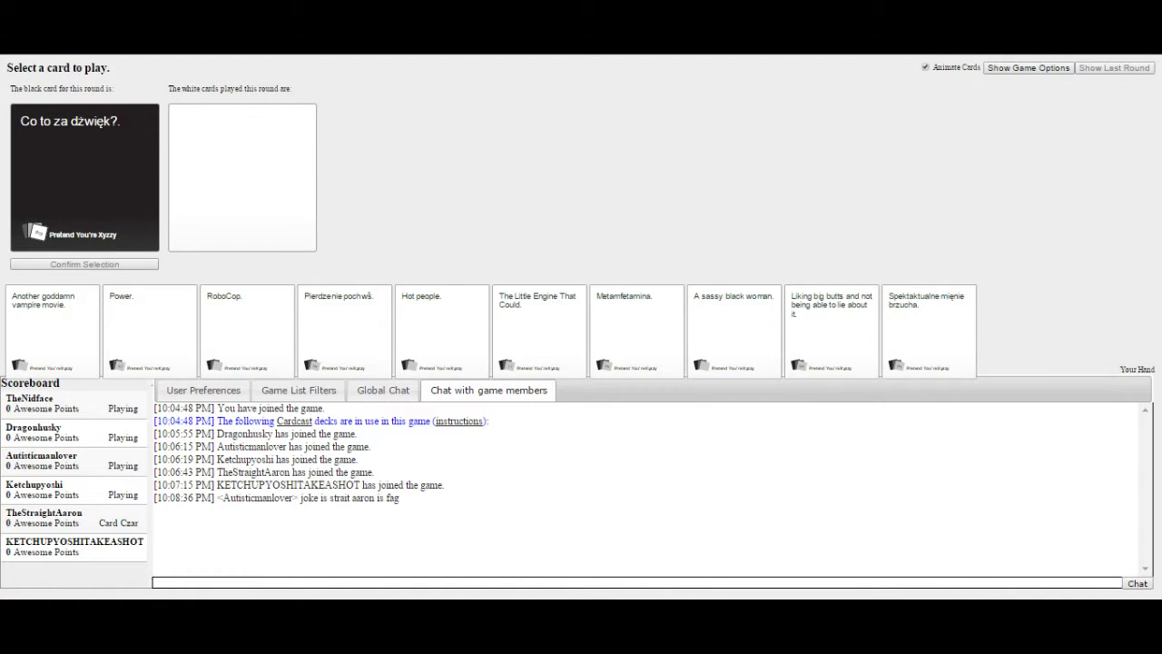
Select 'Pizza in the morning, pizza in the evening' from your hand
left_click(1028, 67)
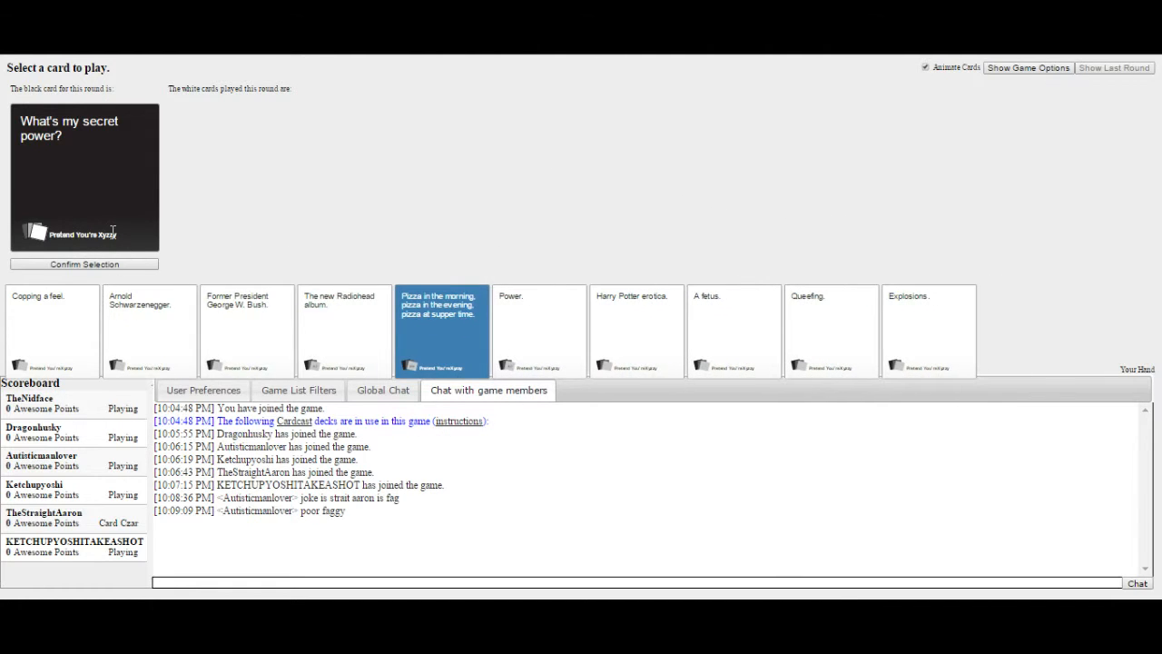
Submit the Pizza in the morning card for 'What's my secret power?'
left_click(442, 330)
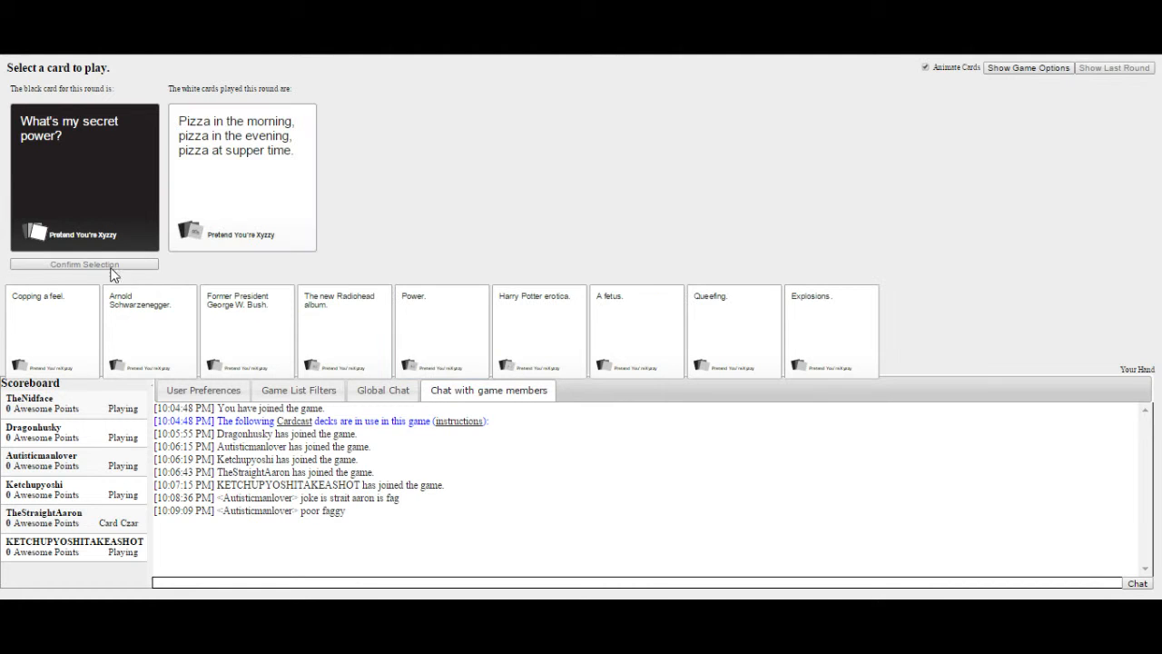
left_click(83, 263)
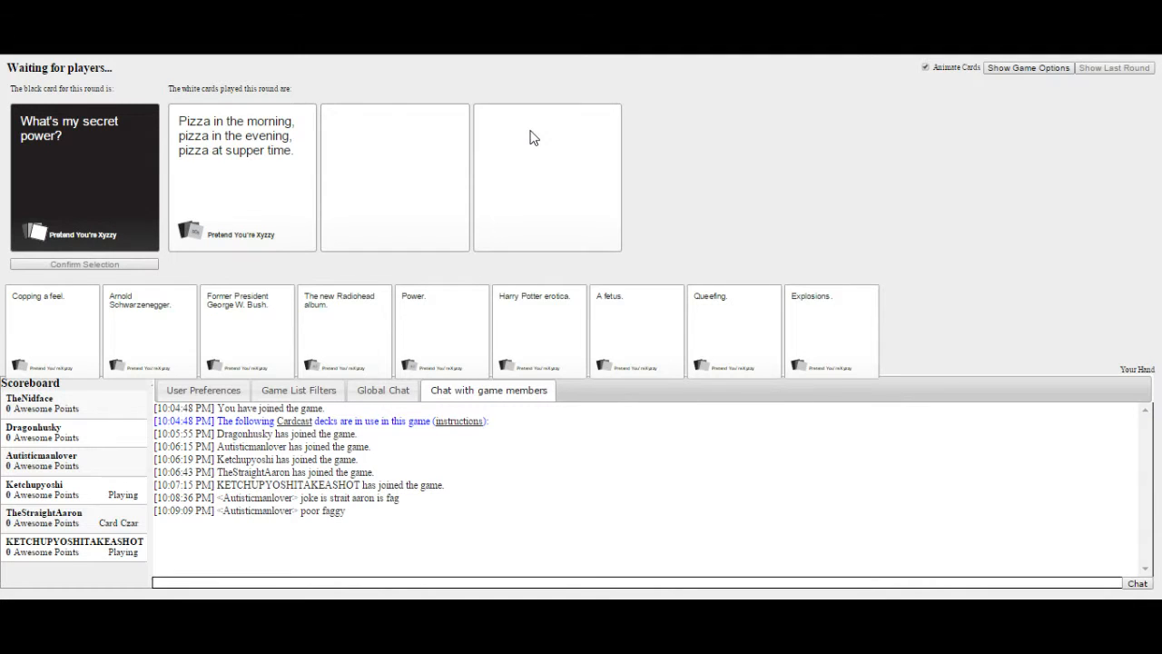
mouse_move(533, 139)
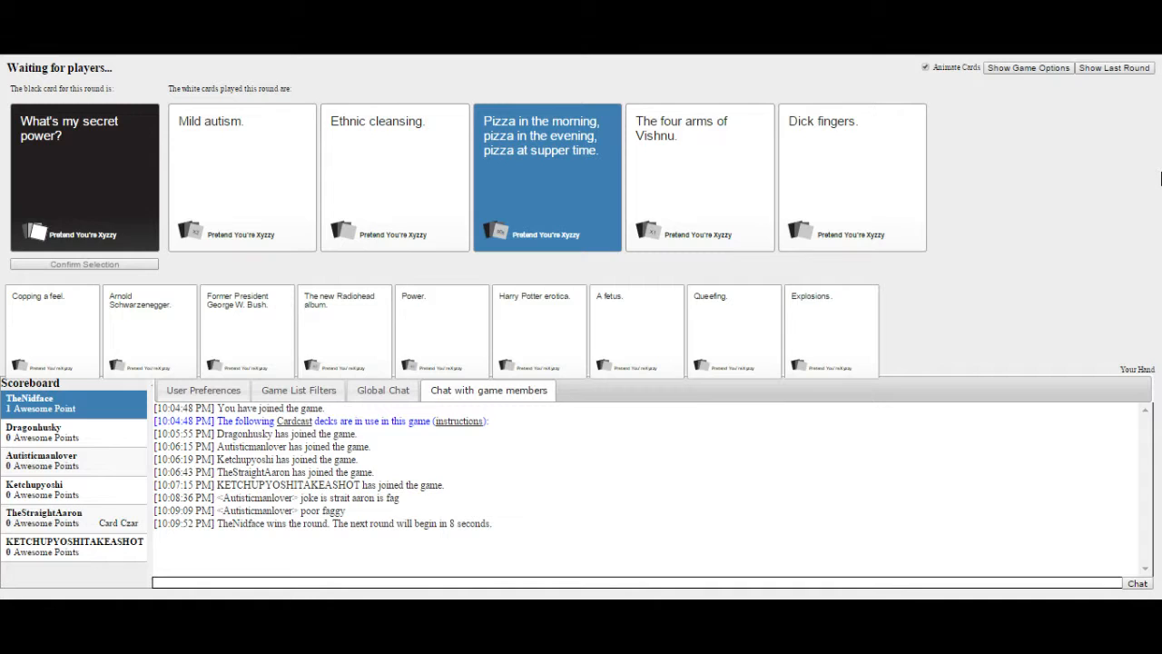
mouse_move(872, 234)
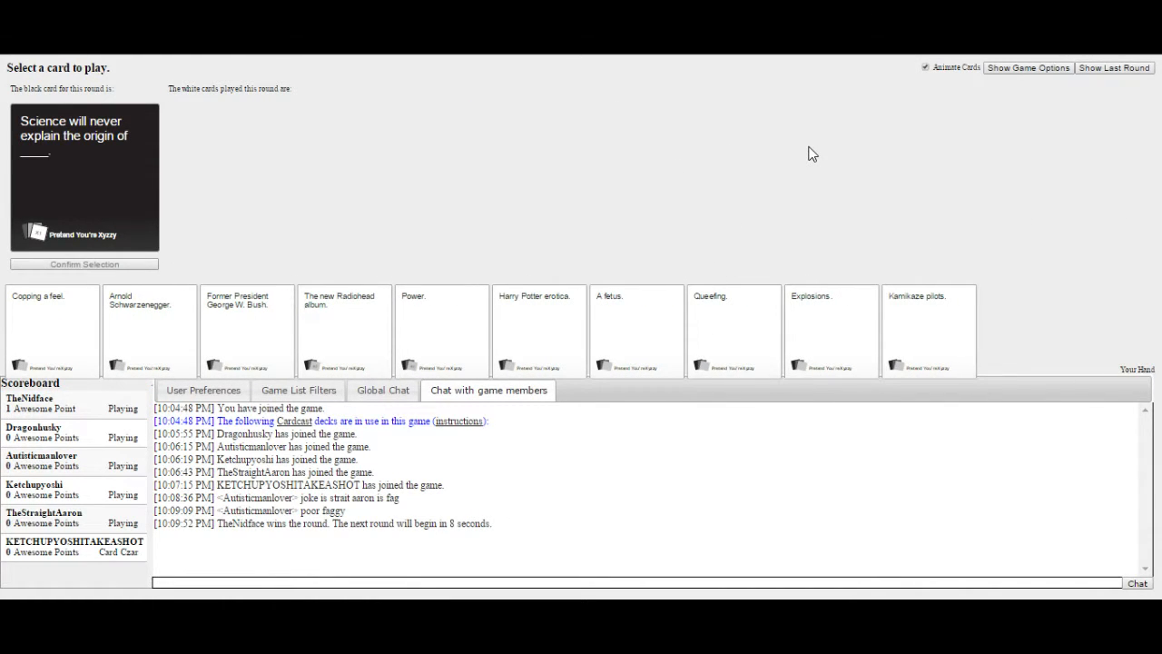
mouse_move(581, 184)
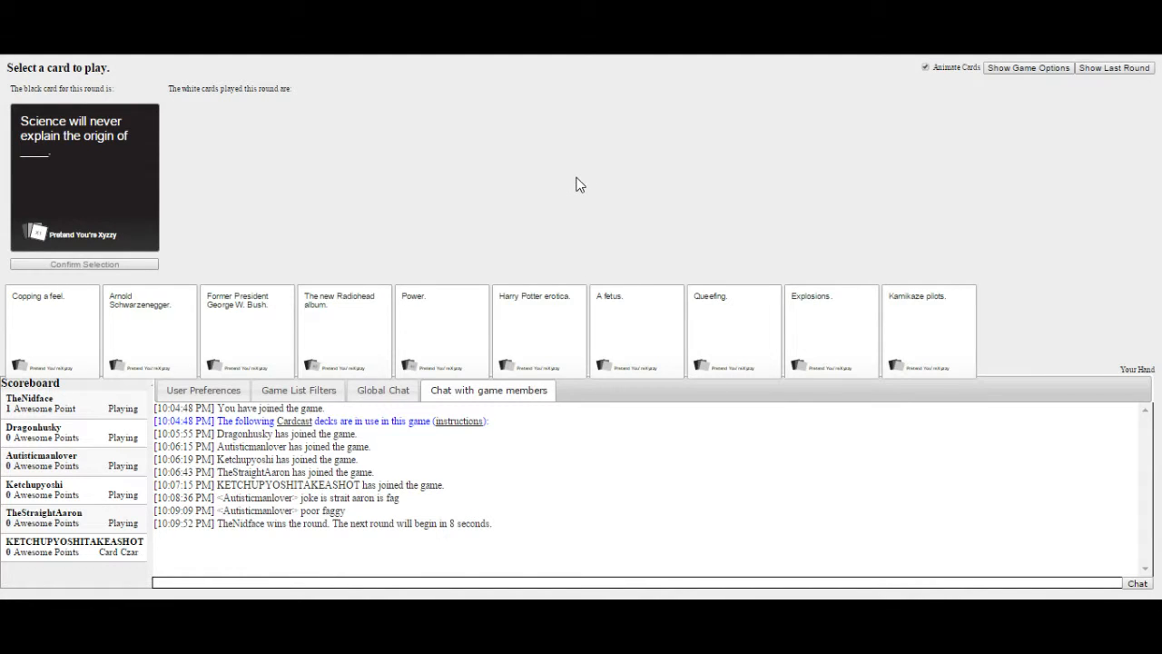
Play the 'Harry Potter erotica.' card from your hand
left_click(539, 329)
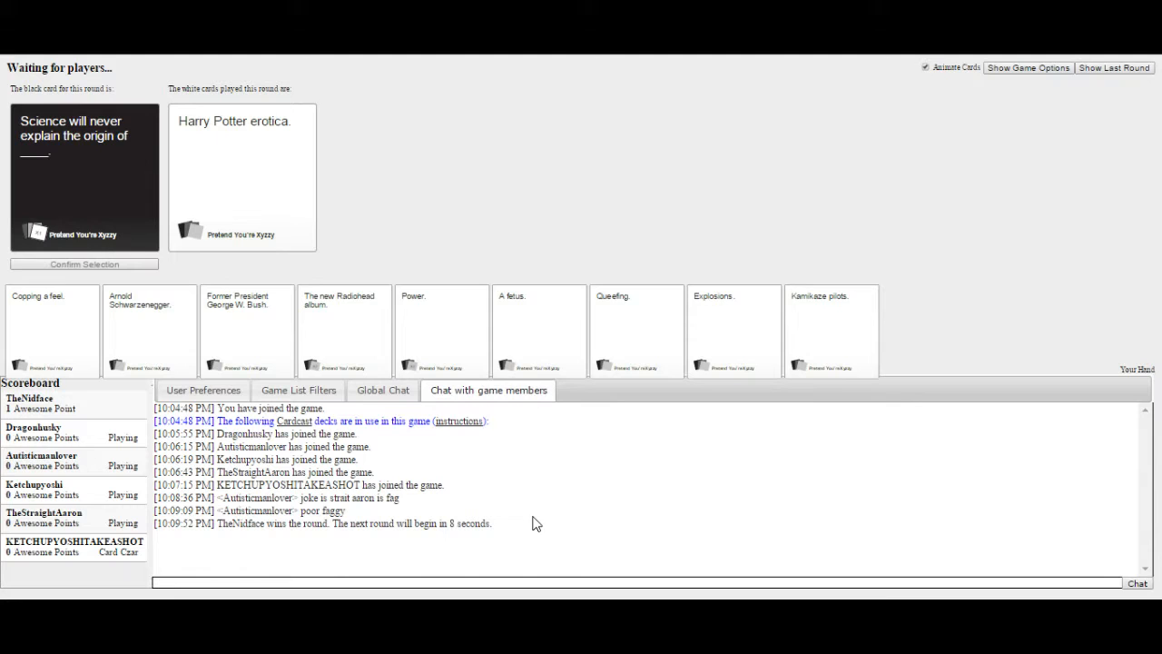
mouse_move(959, 522)
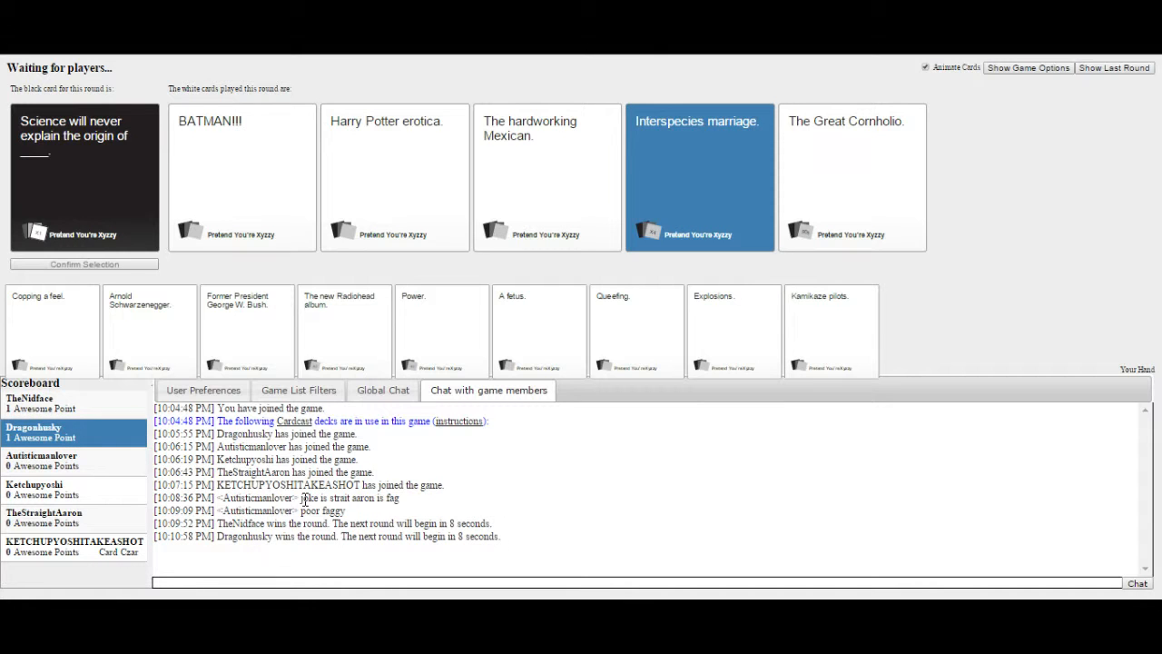
mouse_move(502, 186)
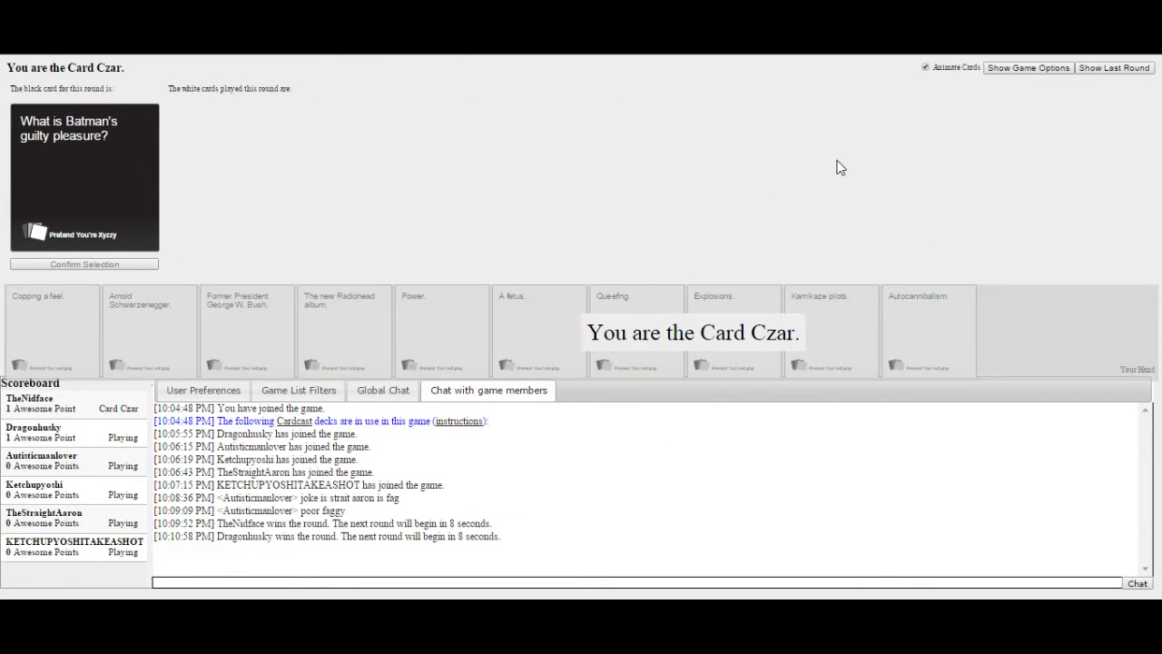
mouse_move(514, 301)
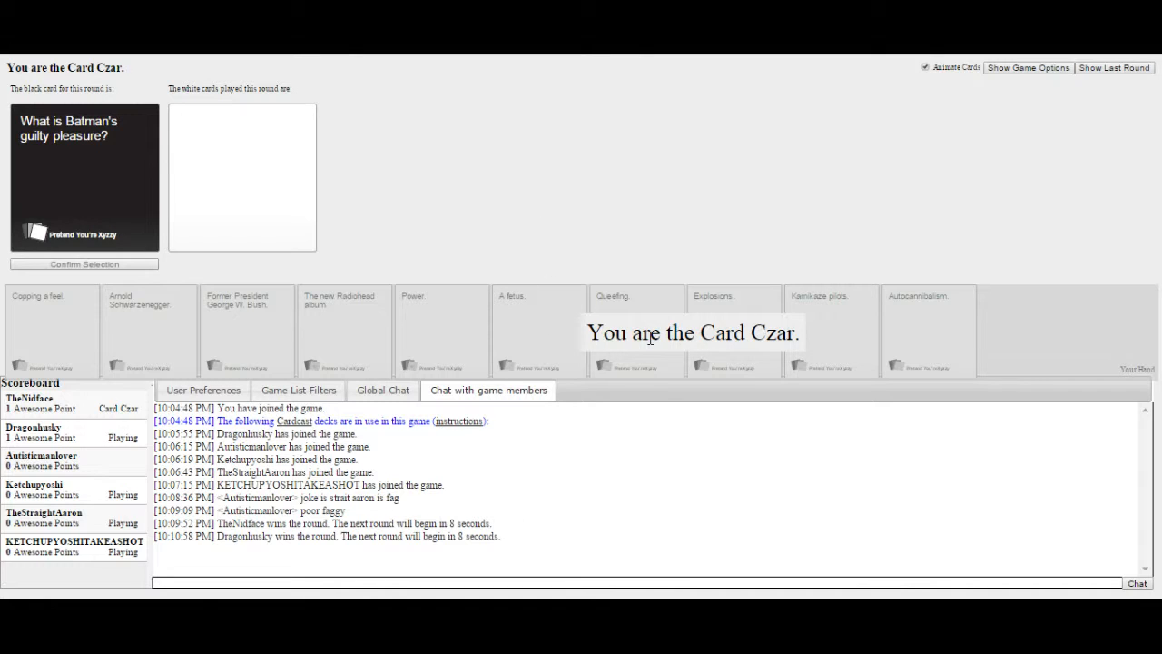
mouse_move(454, 213)
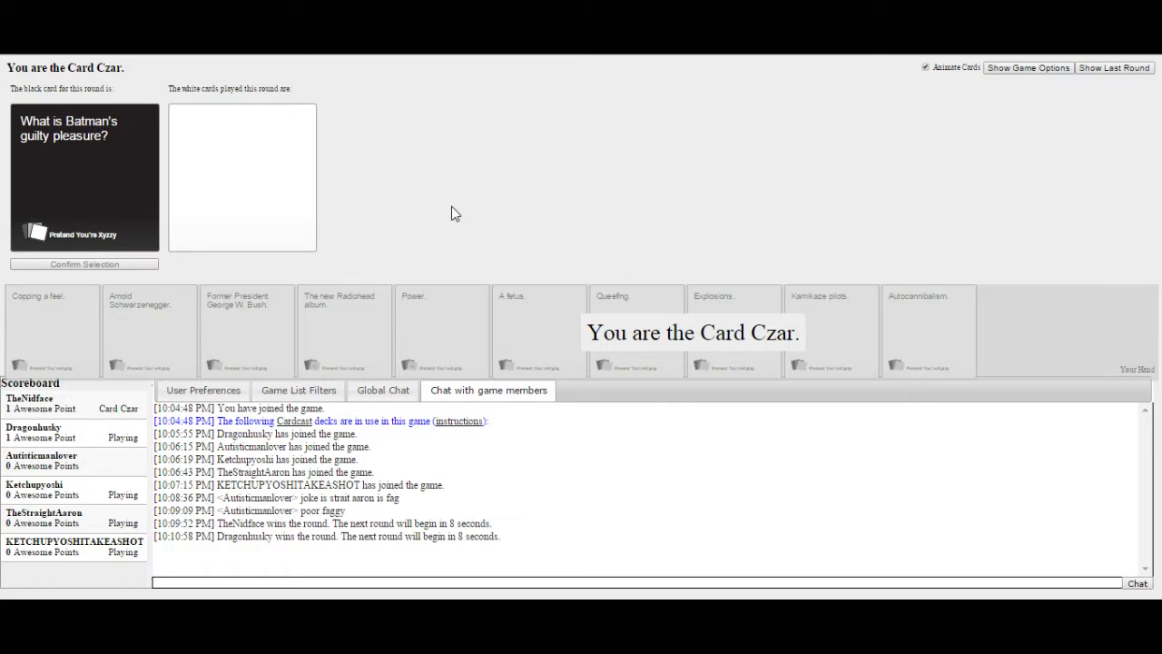
mouse_move(665, 355)
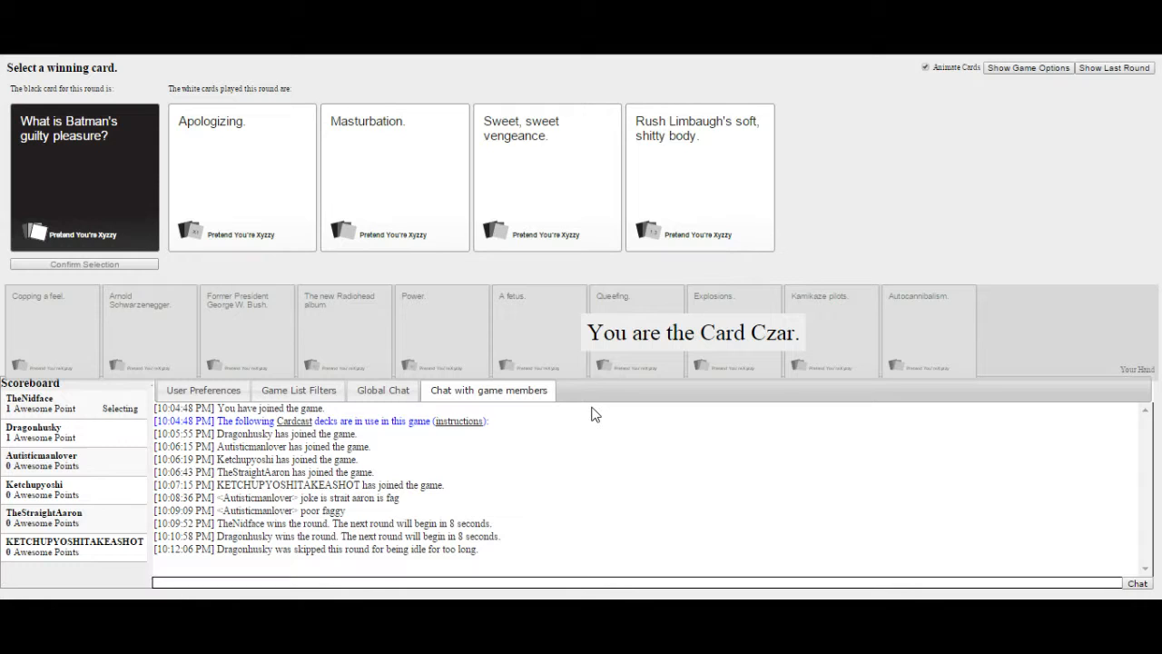
mouse_move(410, 174)
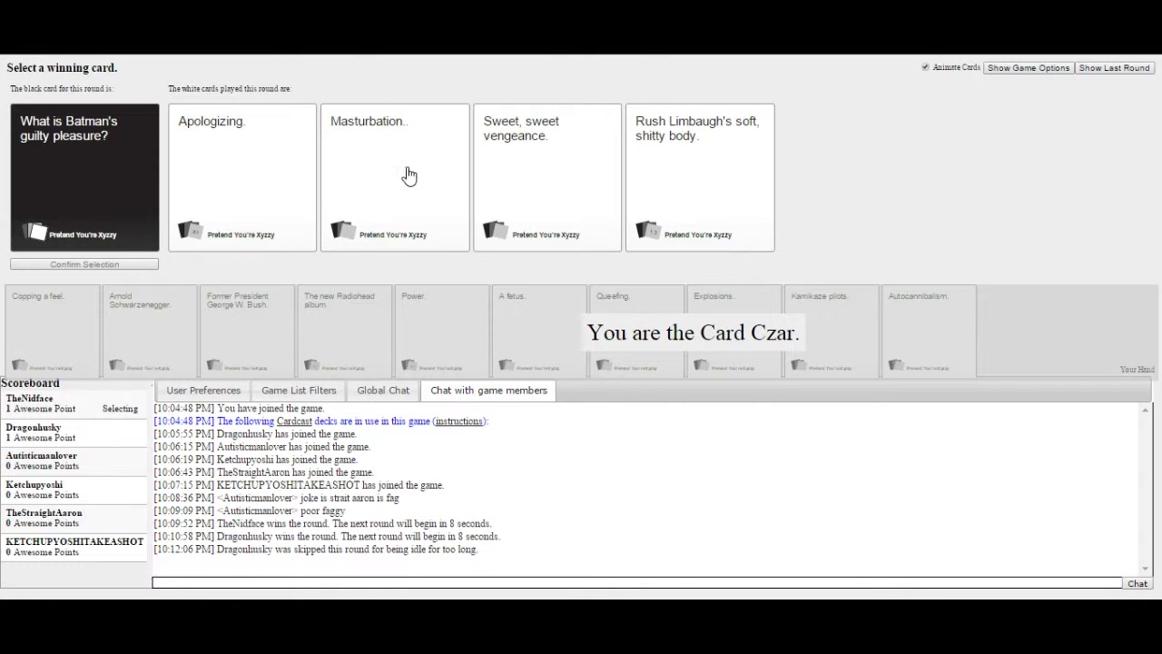
Choose the 'Masturbation.' white card as winner for Batman's guilty pleasure
left_click(395, 177)
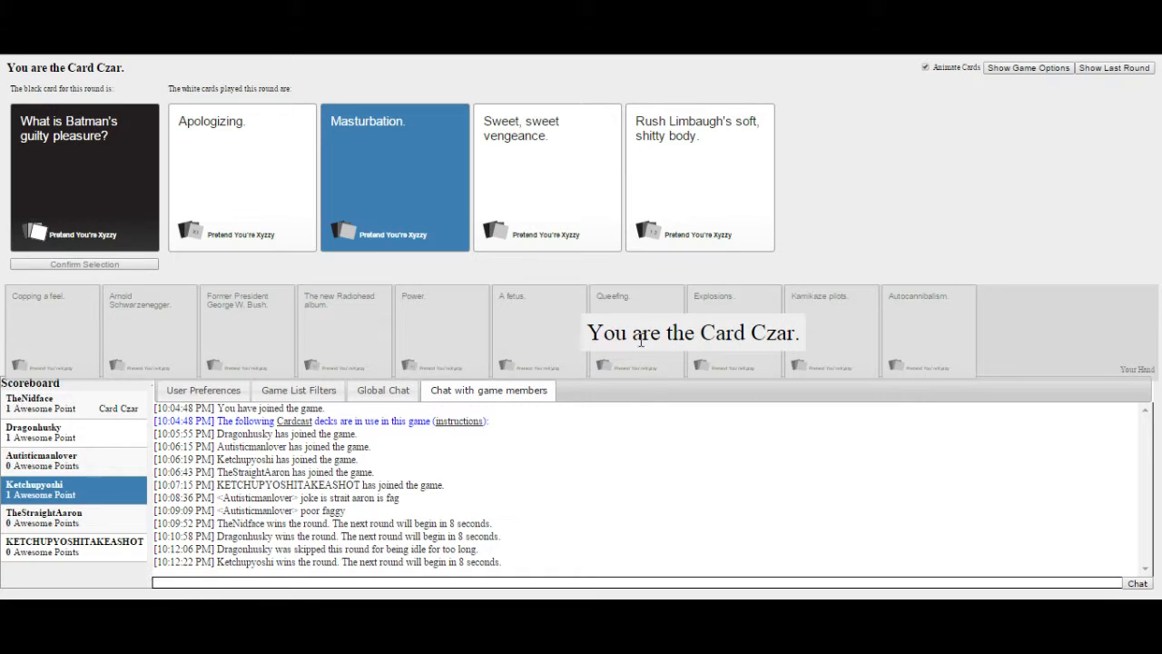
mouse_move(813, 215)
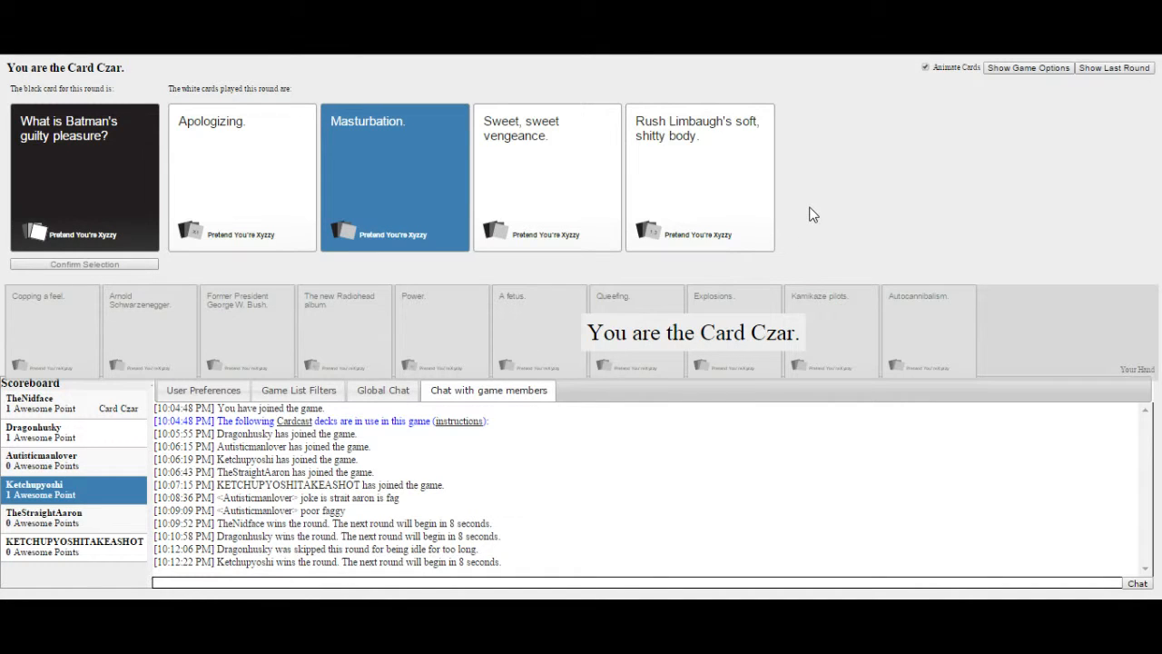
mouse_move(722, 227)
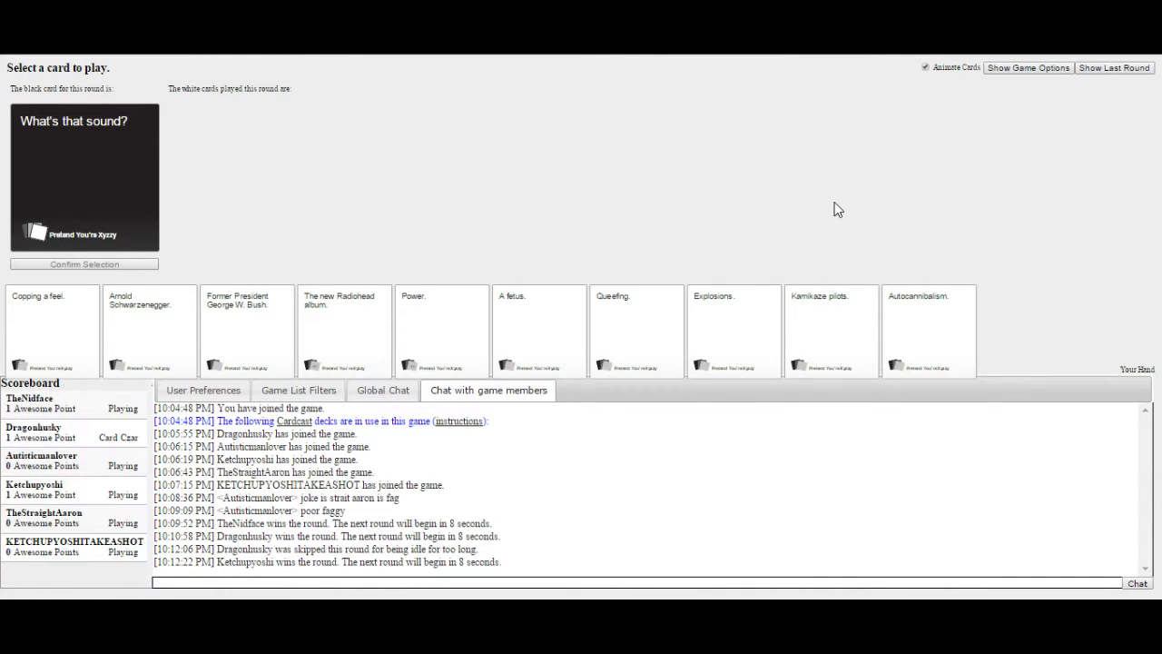
mouse_move(463, 154)
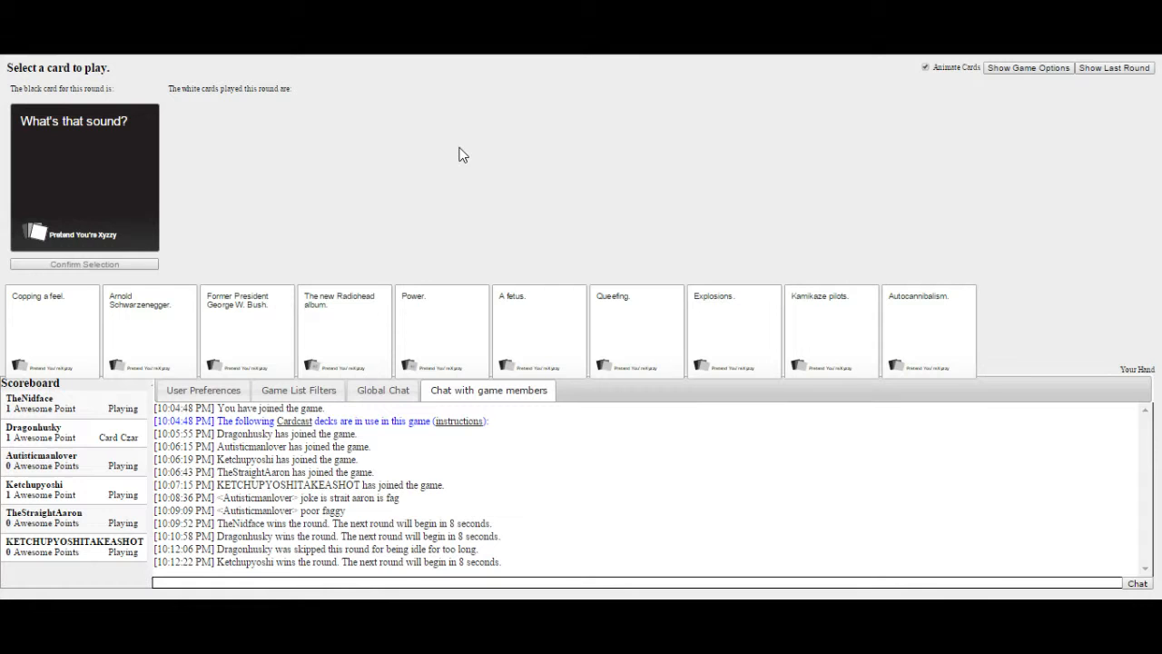
mouse_move(529, 233)
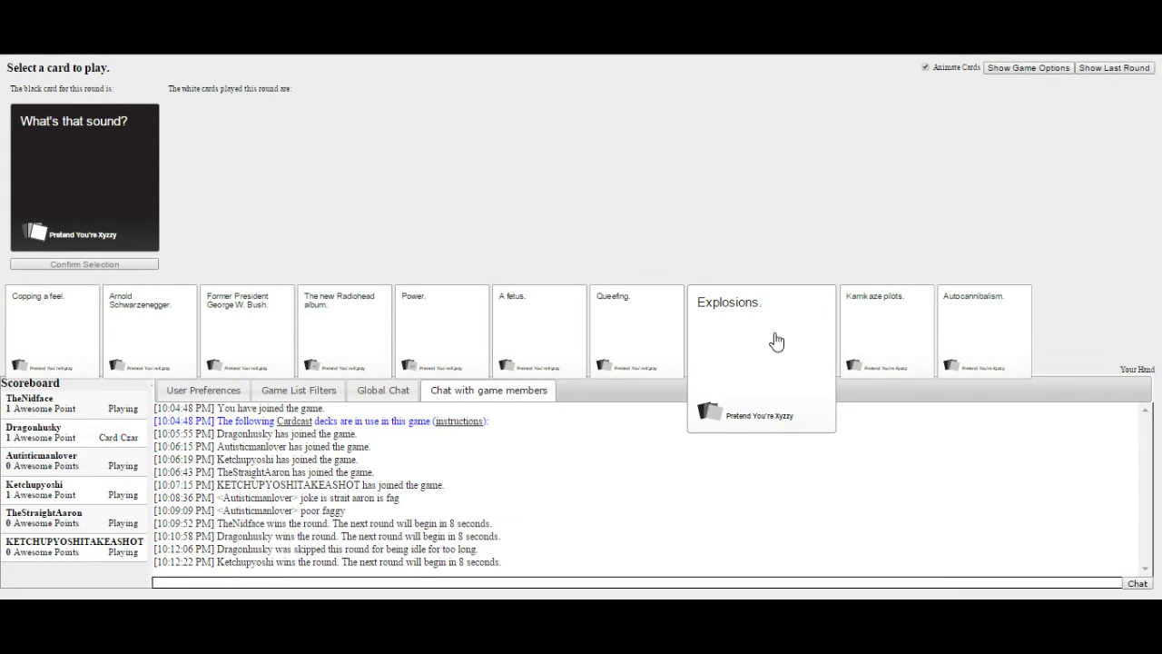
Play the 'Explosions.' card for 'What's that sound?'
left_click(761, 354)
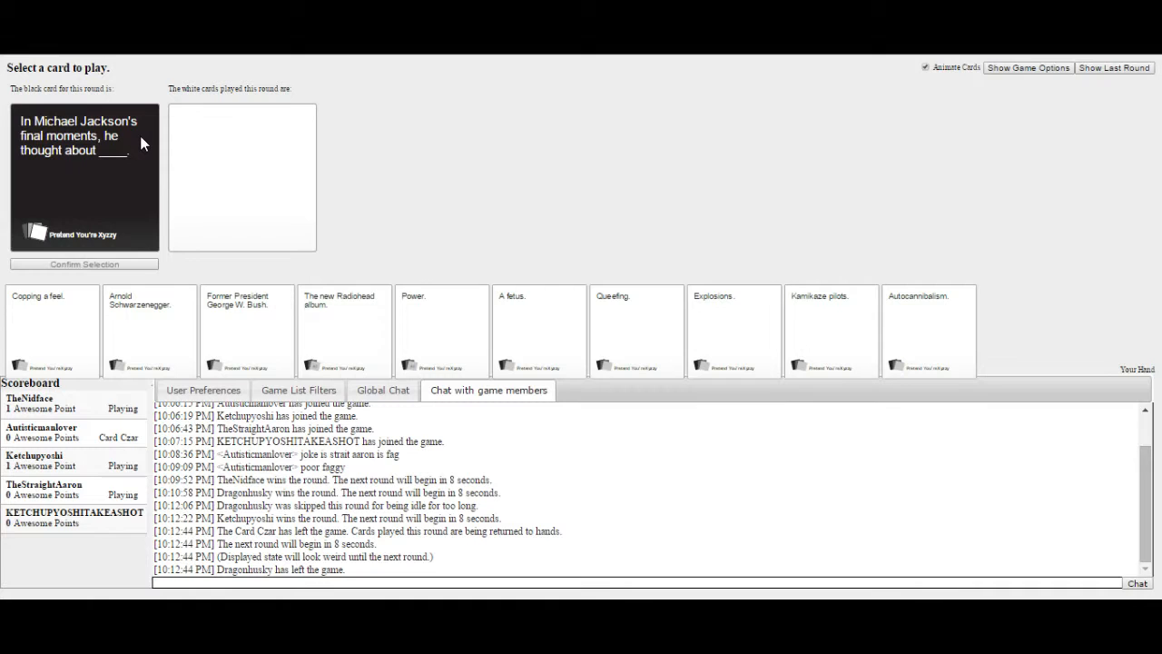
mouse_move(132, 221)
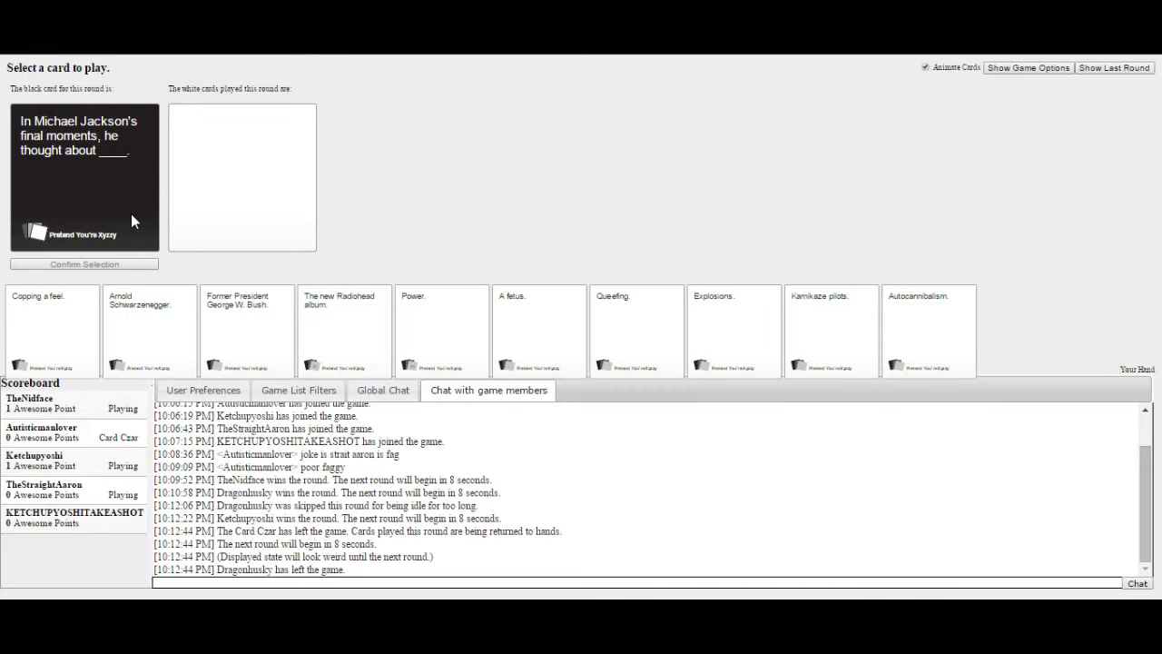
mouse_move(506, 220)
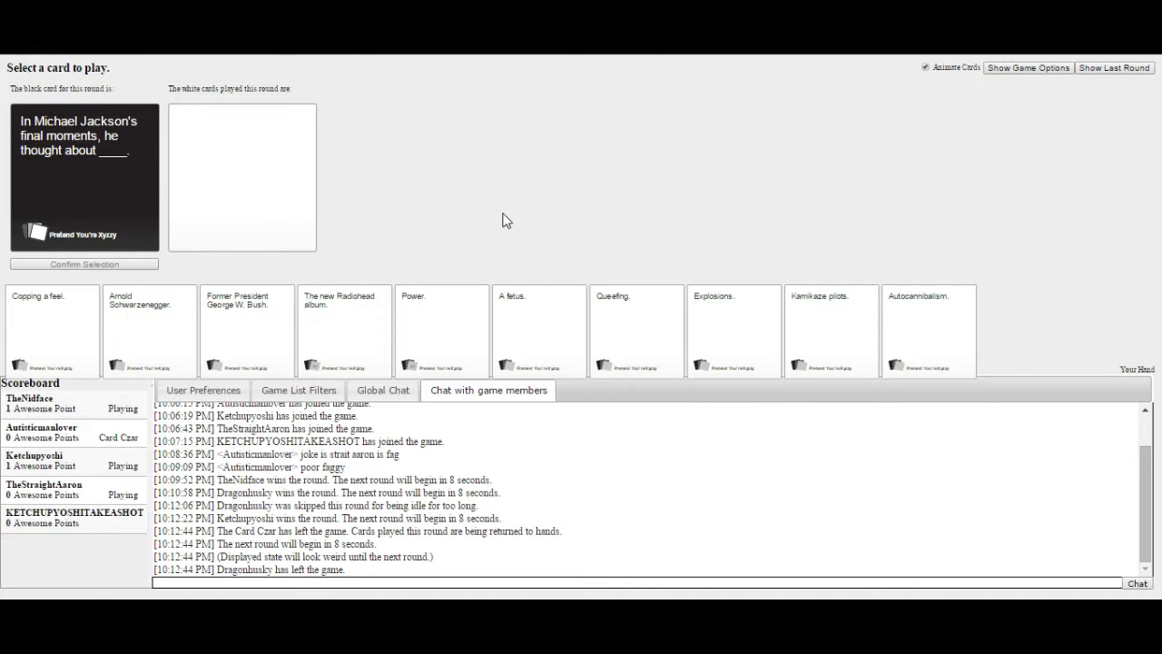
mouse_move(623, 250)
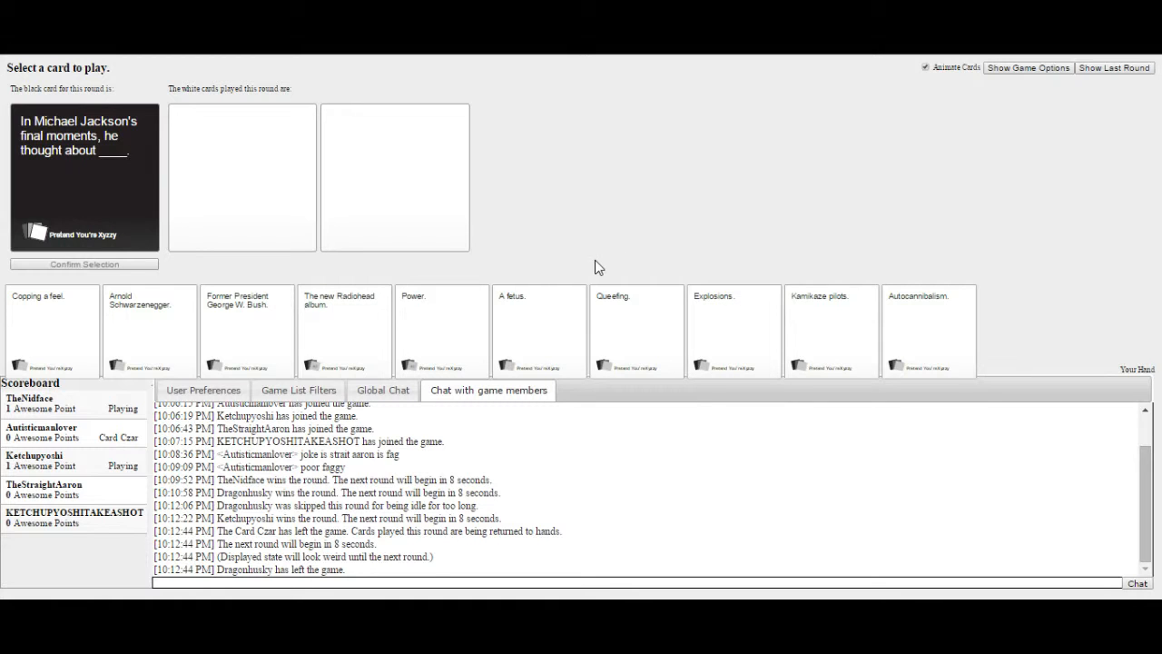
Play the 'Power.' card for the Michael Jackson black card
left_click(440, 314)
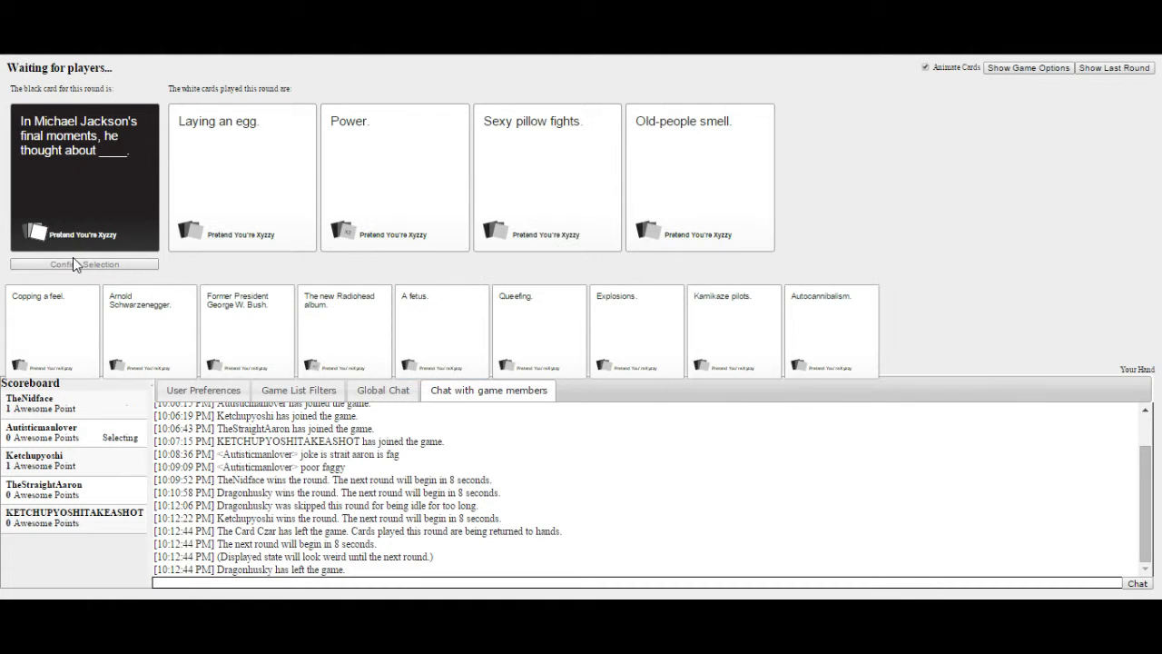
mouse_move(999, 188)
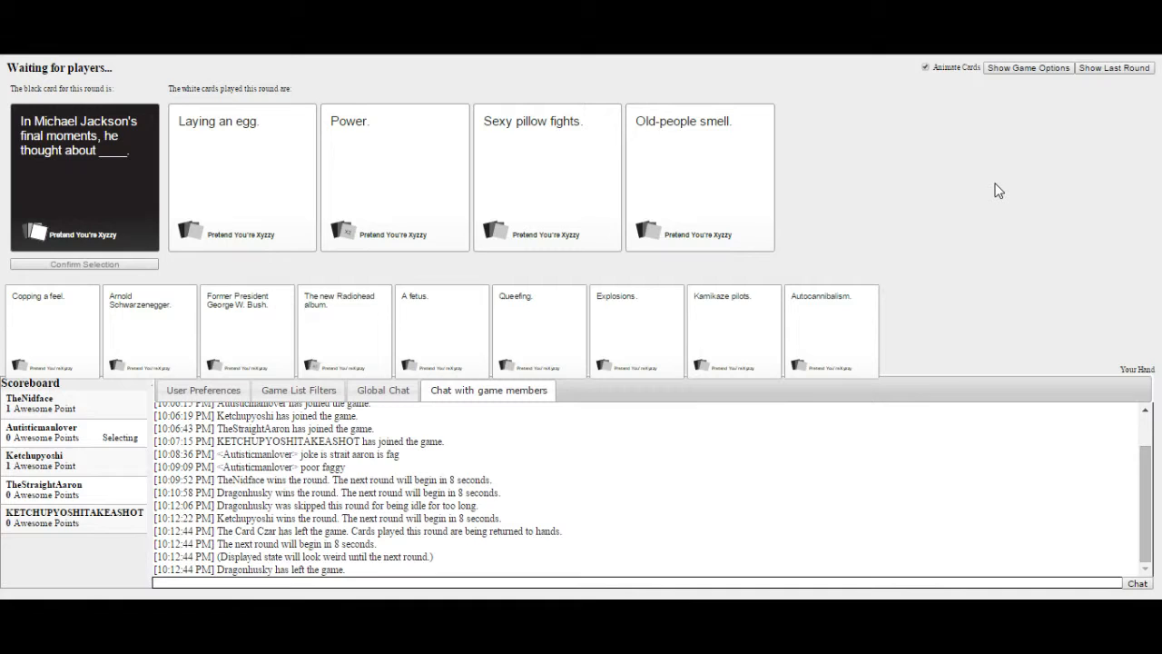
mouse_move(978, 190)
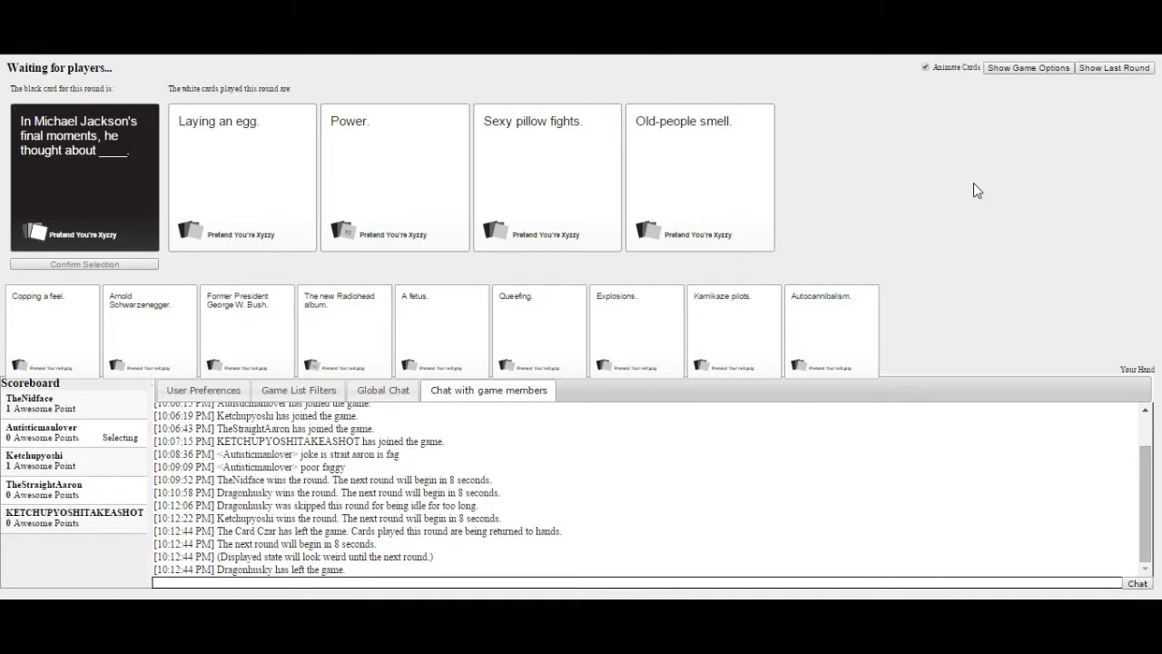
mouse_move(375, 168)
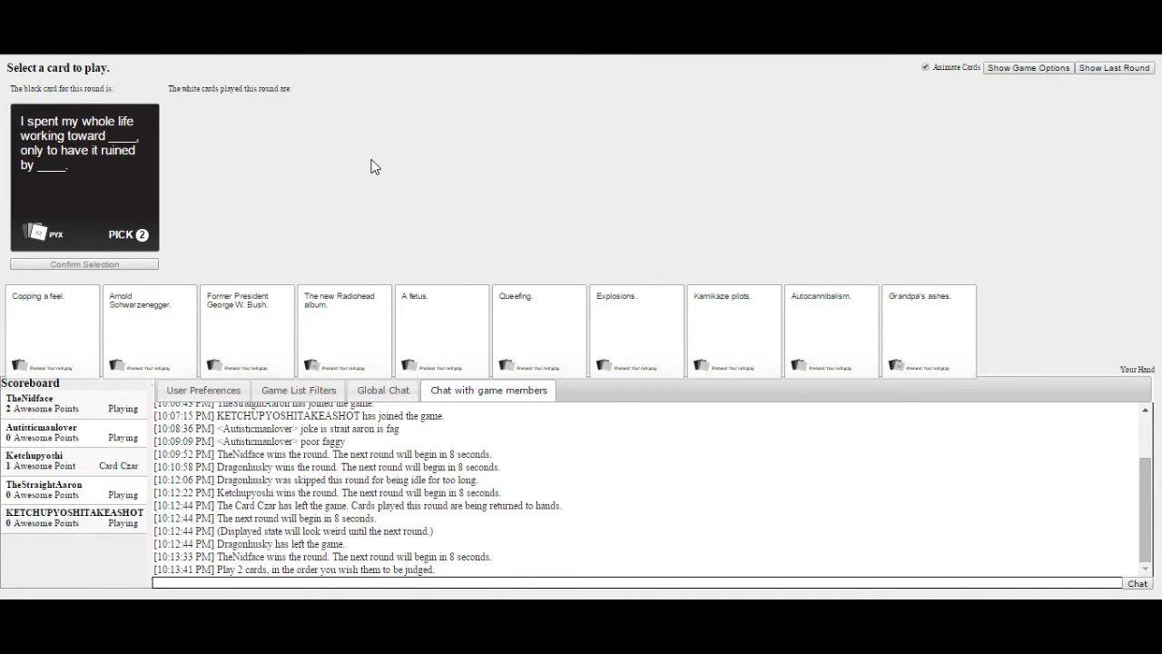
mouse_move(864, 438)
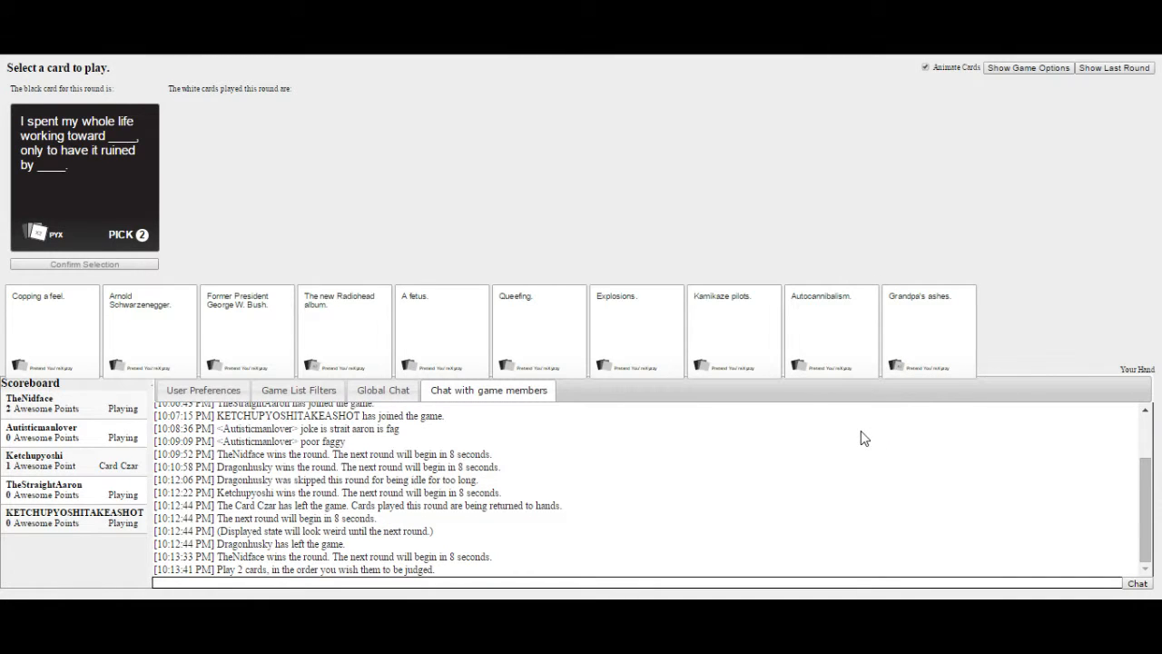
mouse_move(913, 414)
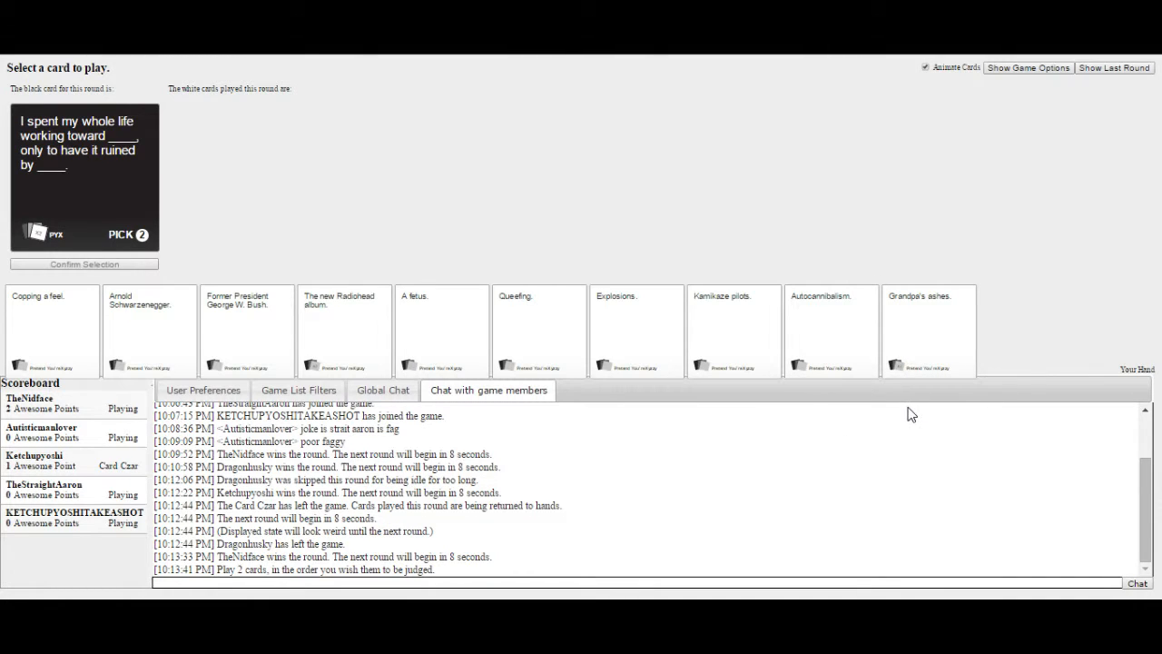
mouse_move(794, 424)
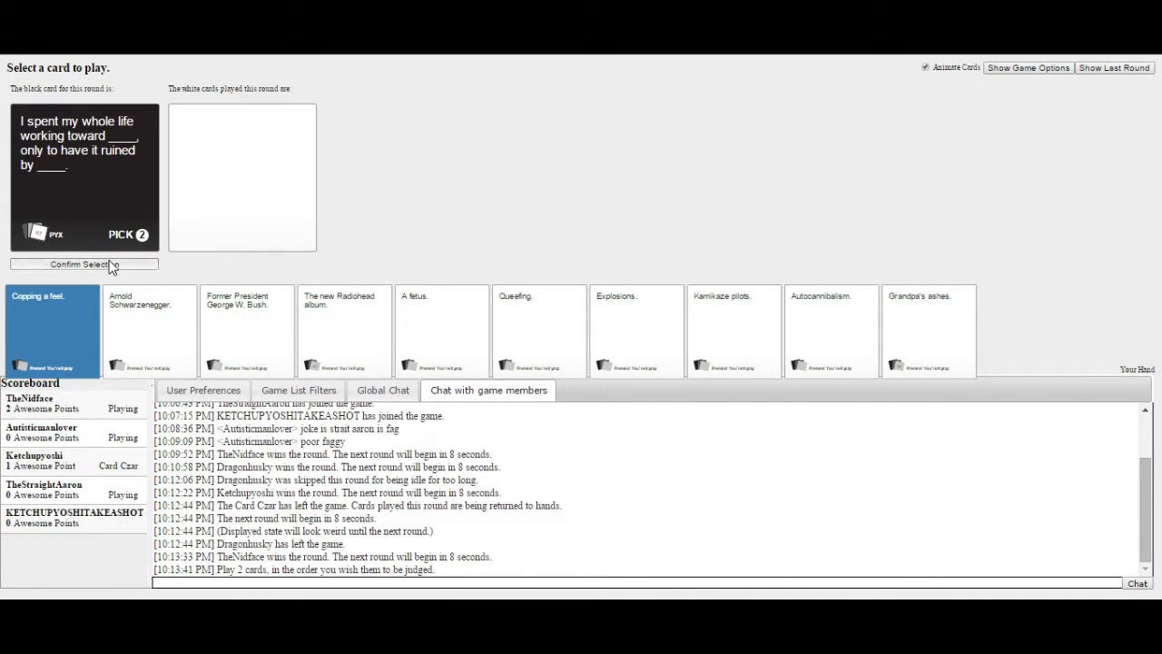
Submit 'Copping a feel.' as the first pick-two answer
left_click(927, 330)
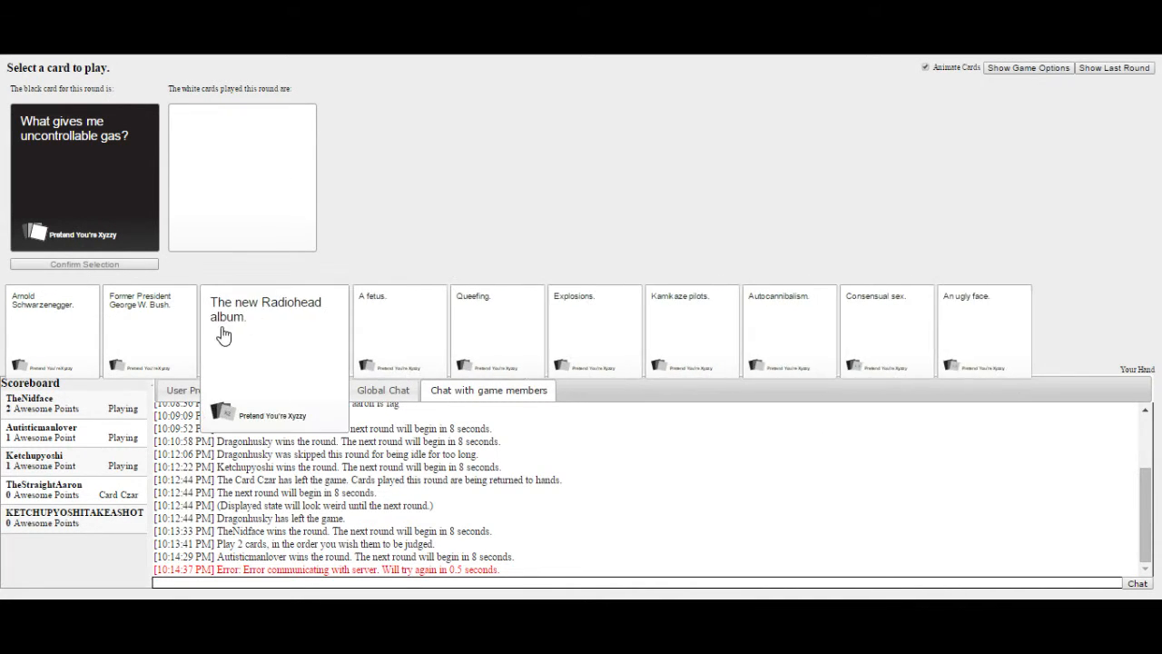
mouse_move(510, 339)
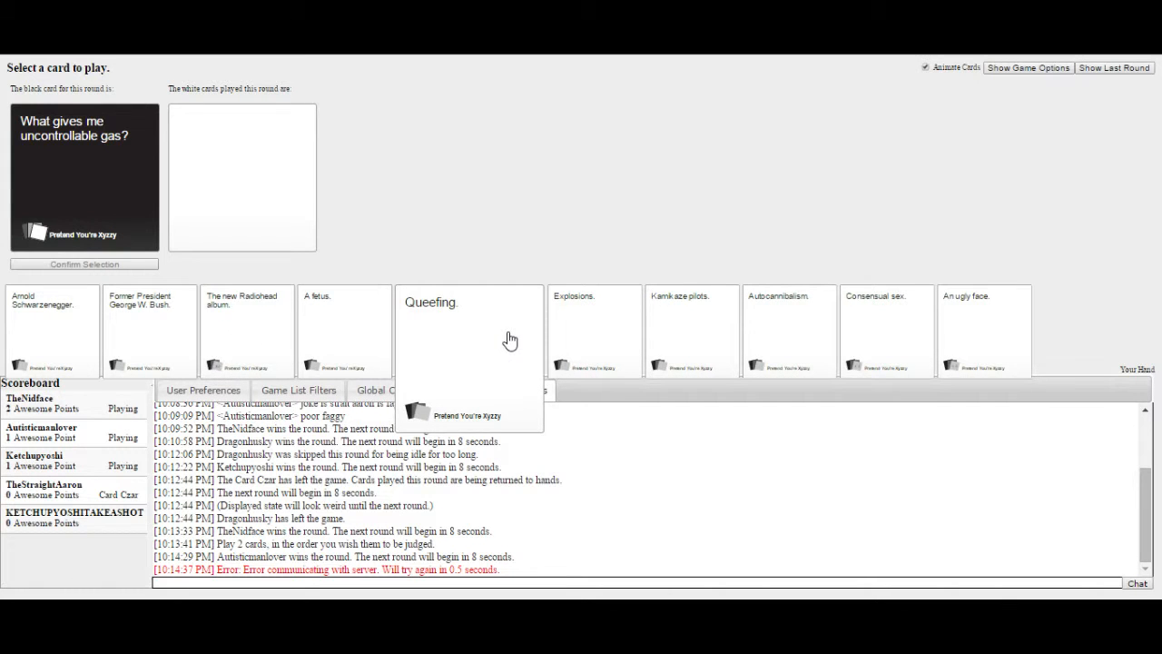
Select and confirm 'Queefing.' for the uncontrollable gas card
left_click(469, 331)
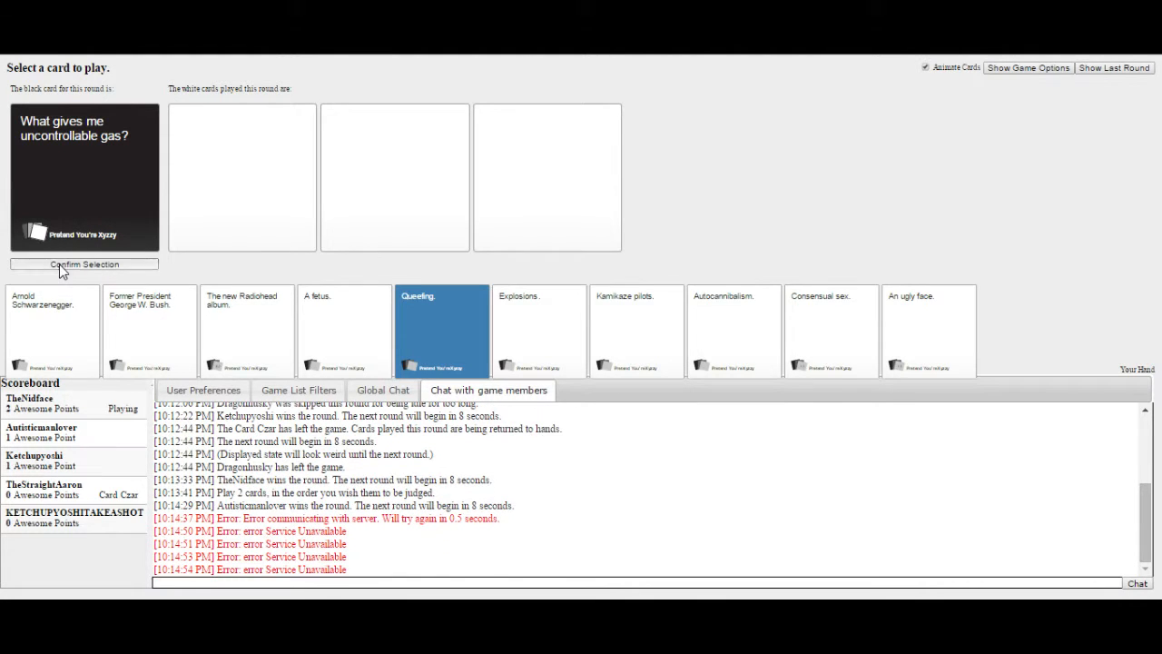
left_click(83, 264)
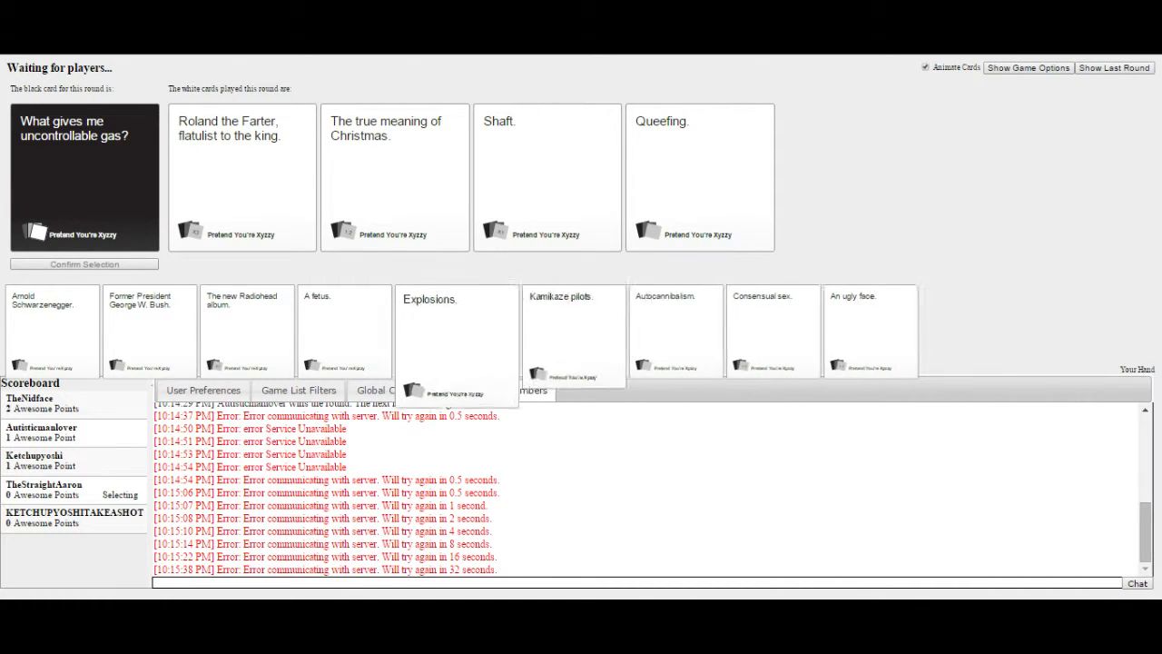
left_click(488, 390)
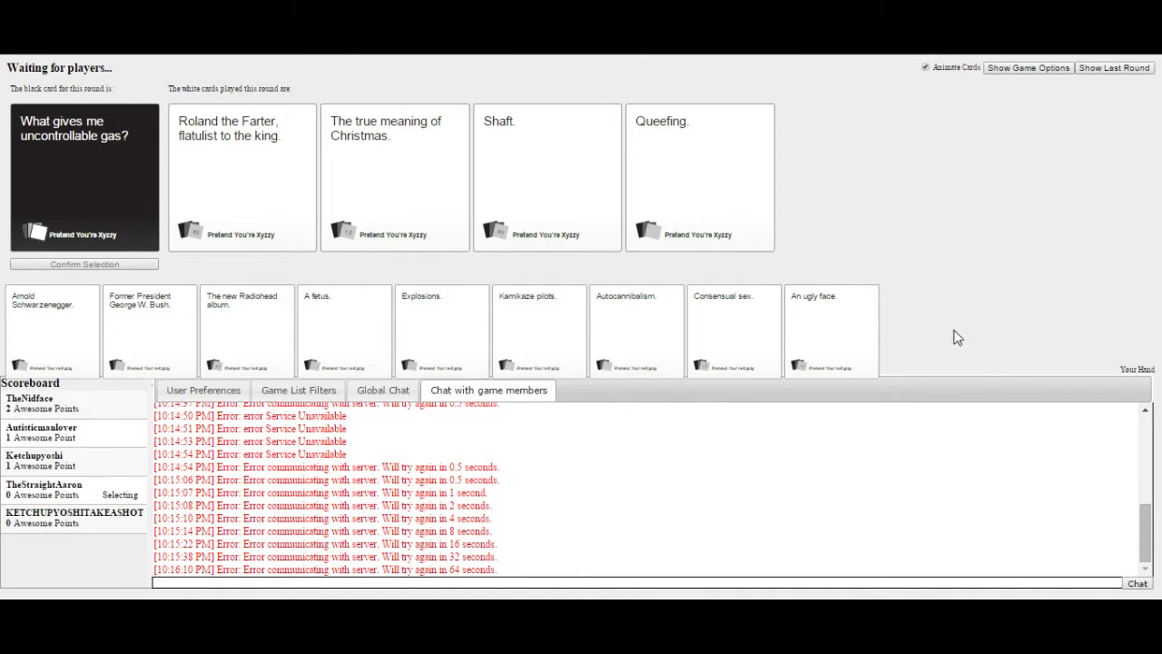
mouse_move(1090, 567)
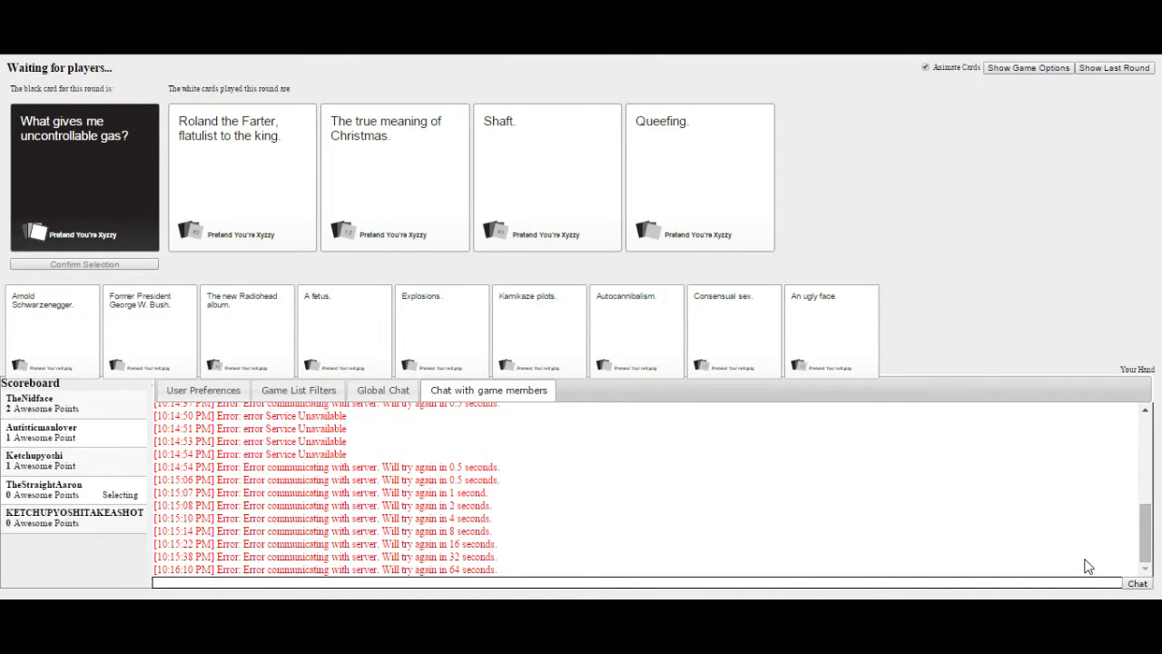
mouse_move(951, 554)
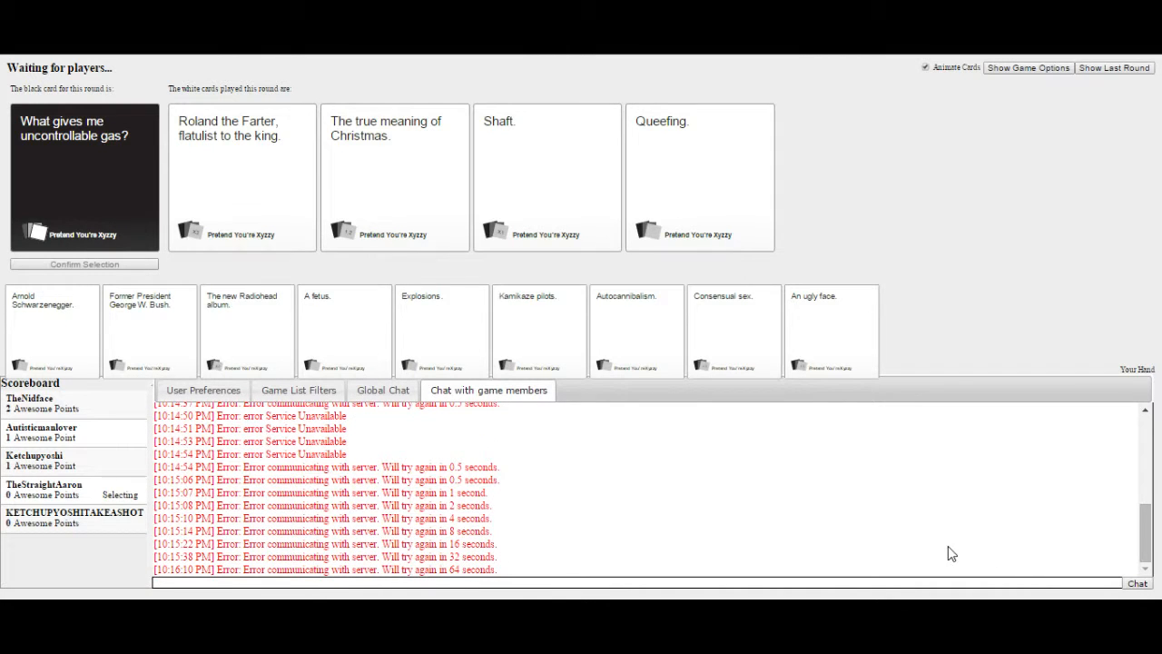
mouse_move(829, 331)
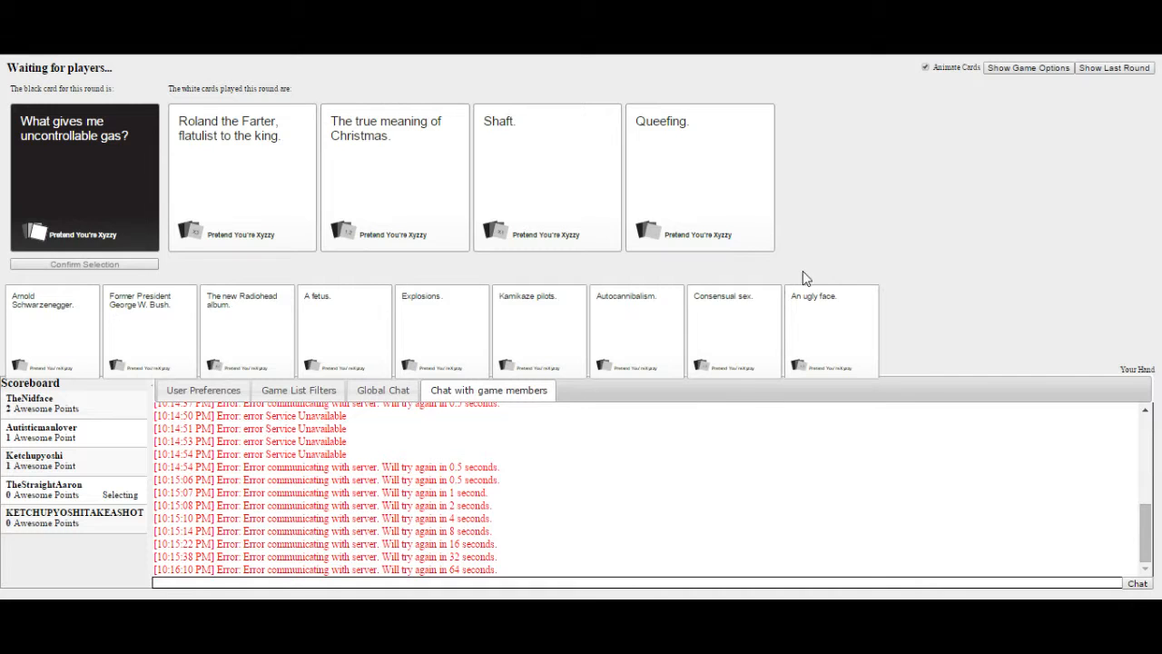
left_click(734, 332)
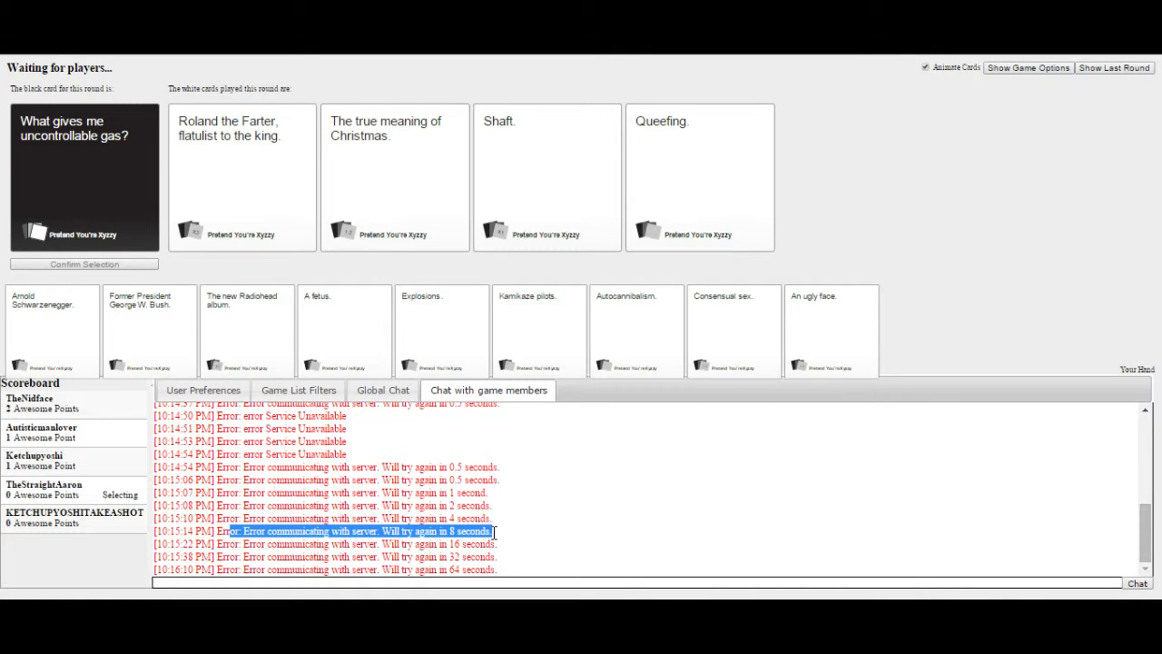
mouse_move(452, 561)
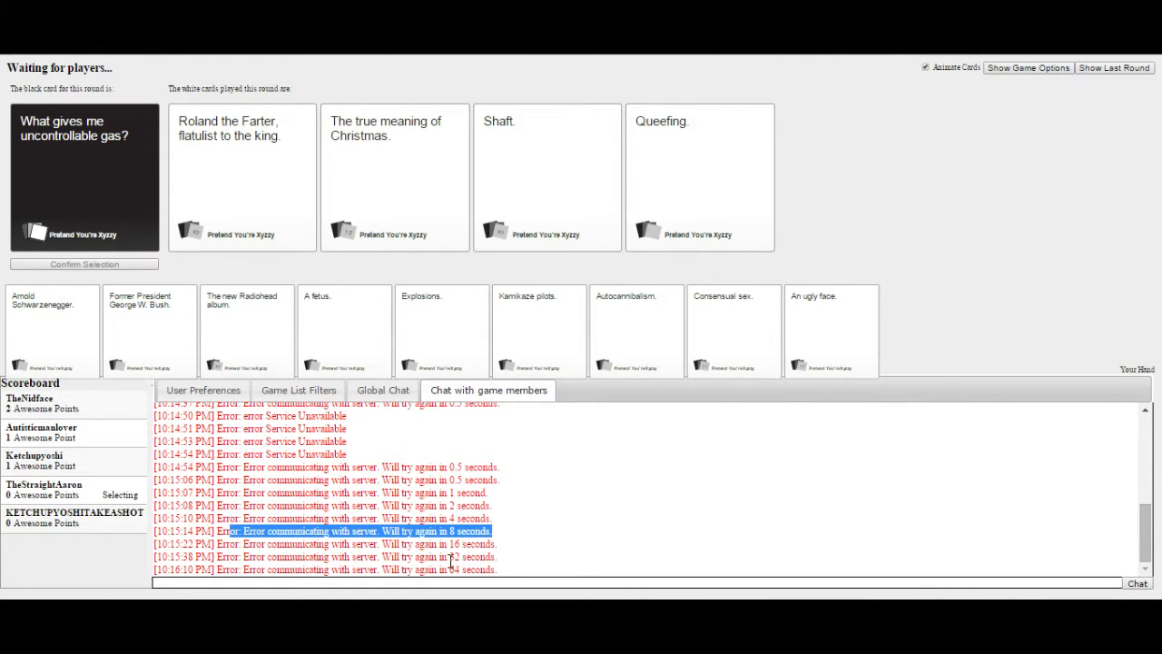
left_click(327, 544)
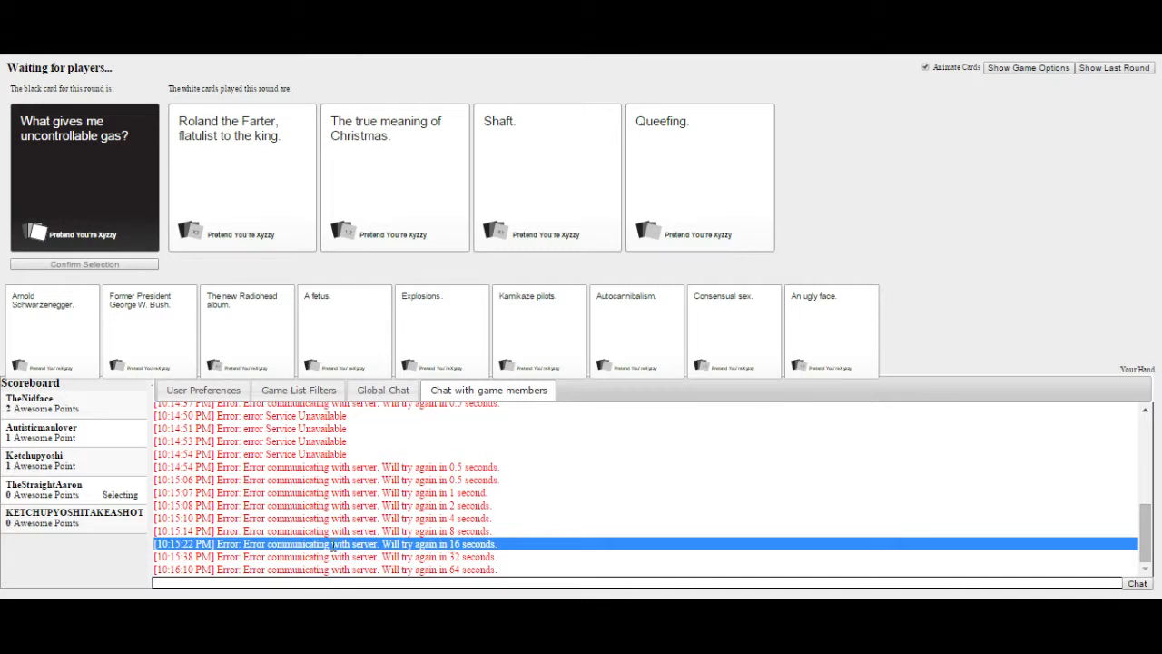